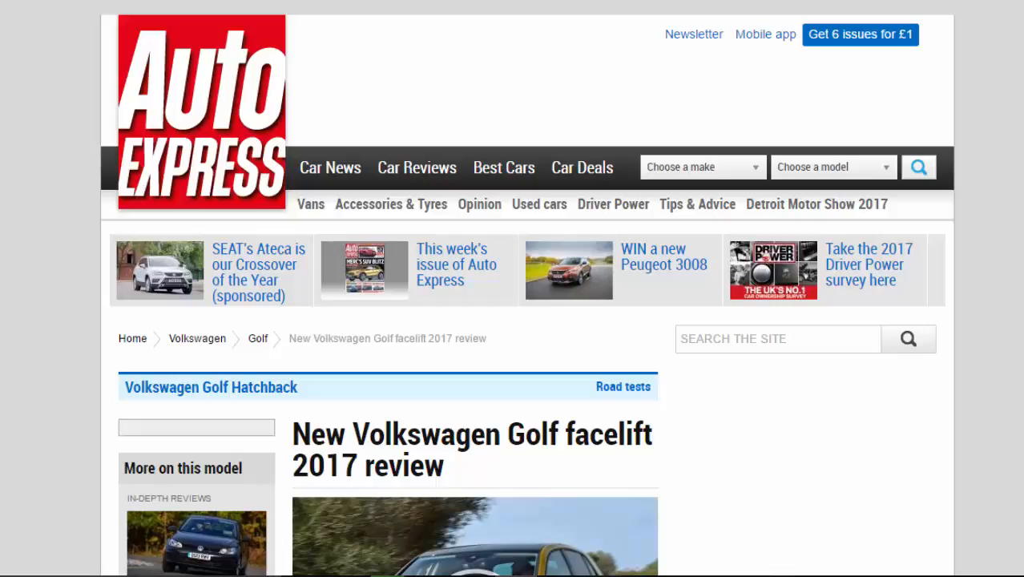
mouse_move(921, 551)
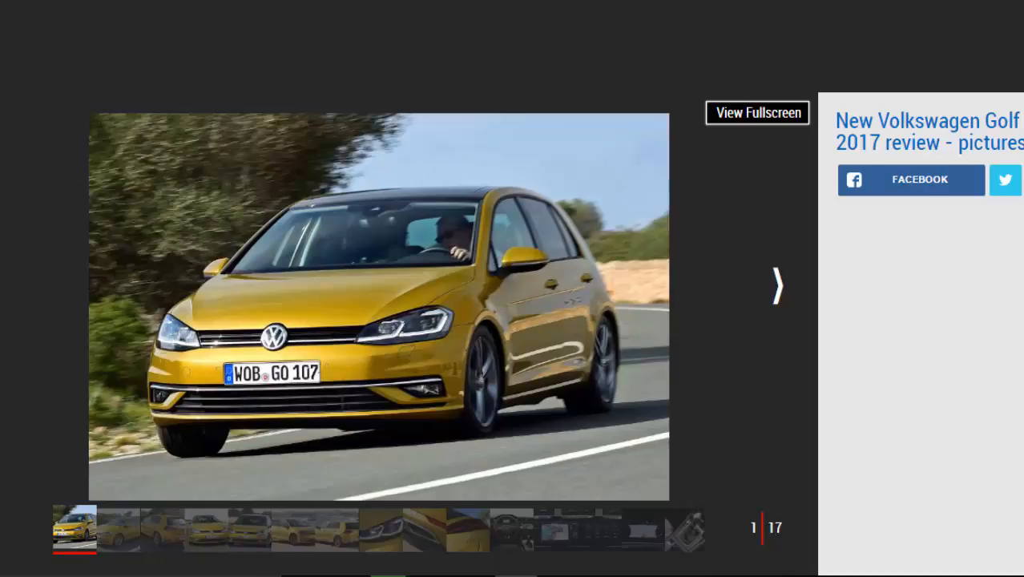
- Advance the Golf gallery from photo 2 to photo 6, the yellow Golf by the sea
left_click(775, 285)
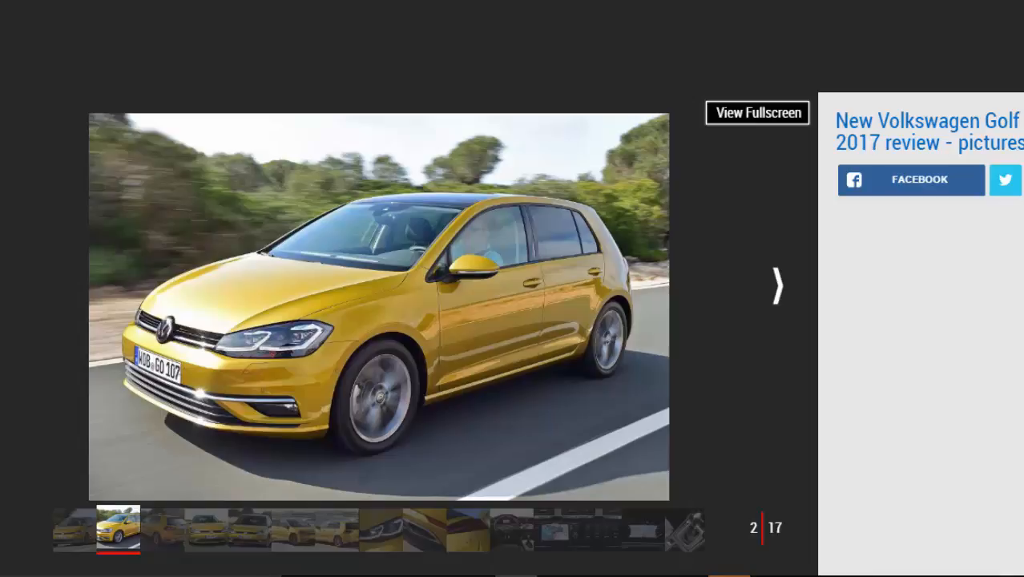
left_click(774, 285)
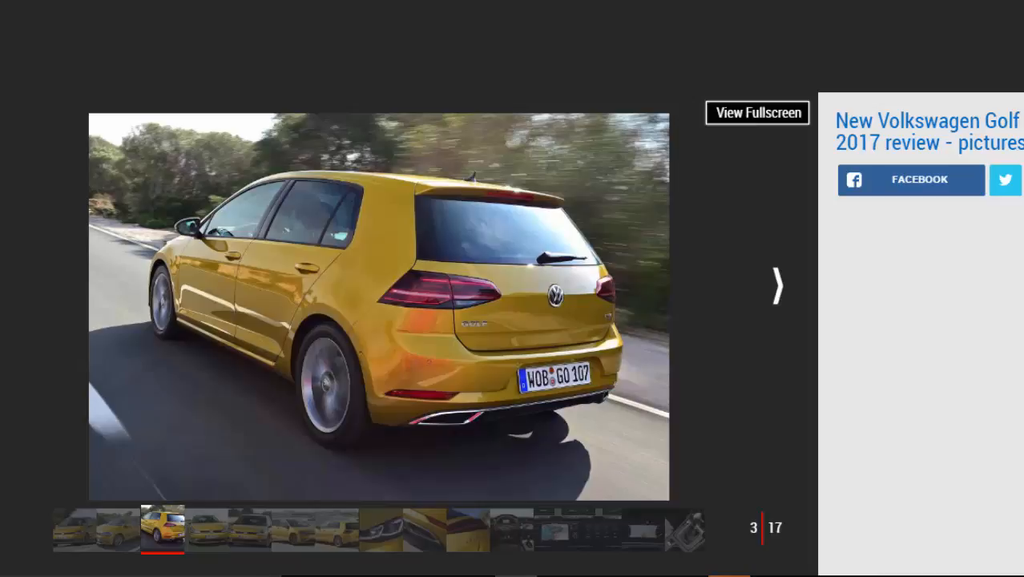
left_click(775, 286)
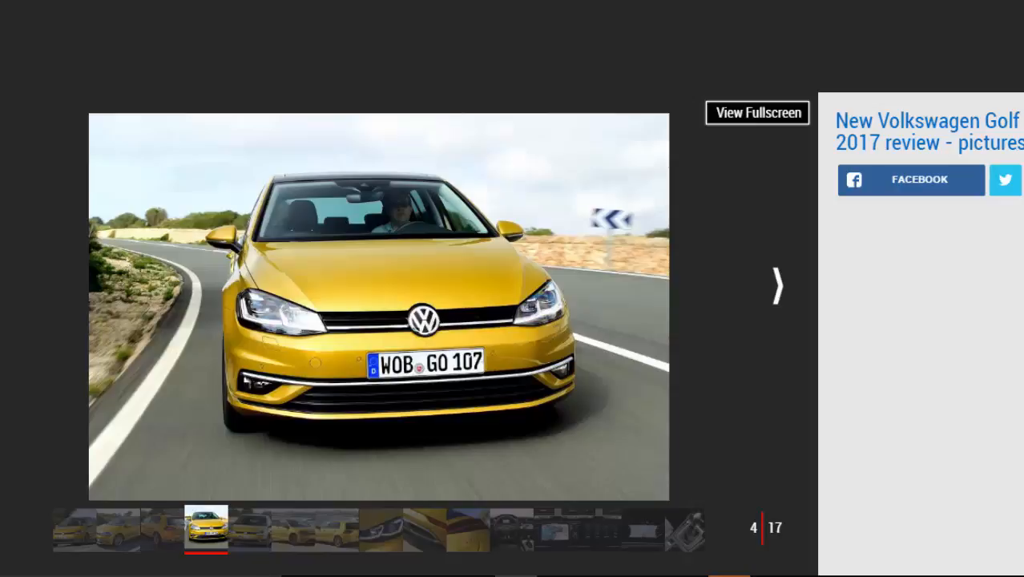
left_click(775, 285)
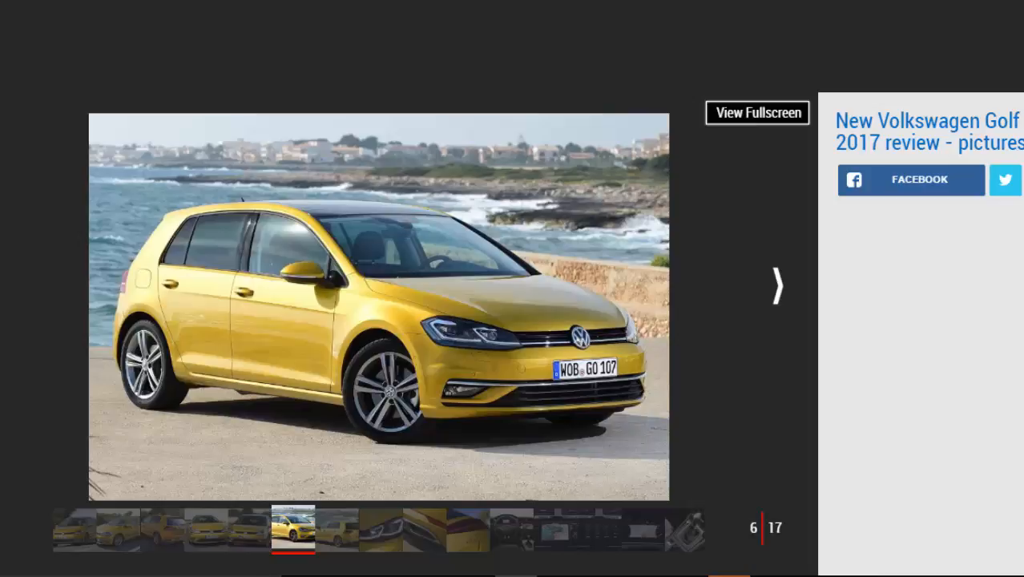
- Move past the rear coastal shot to photo 8, the headlight close-up
left_click(774, 285)
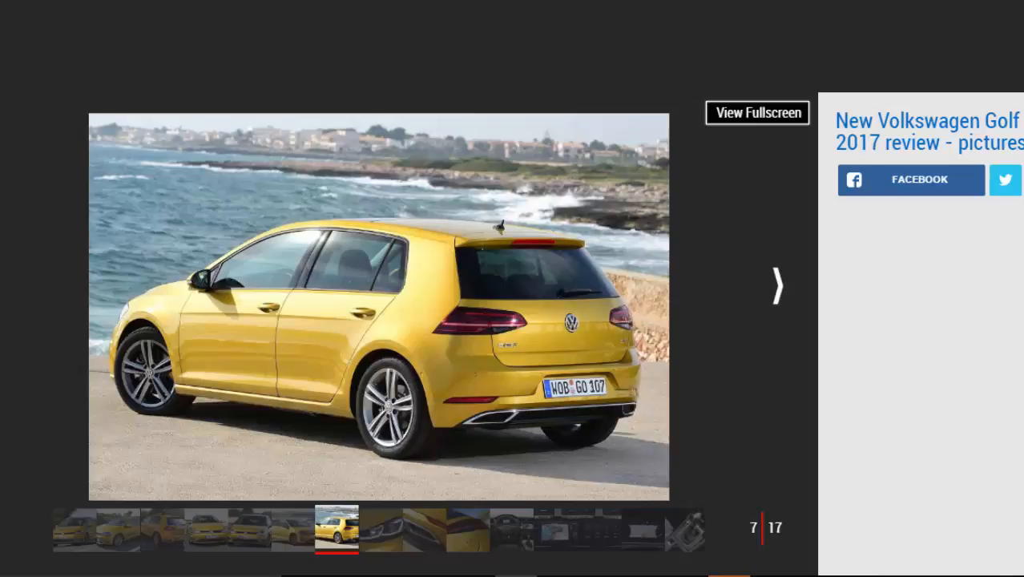
left_click(775, 284)
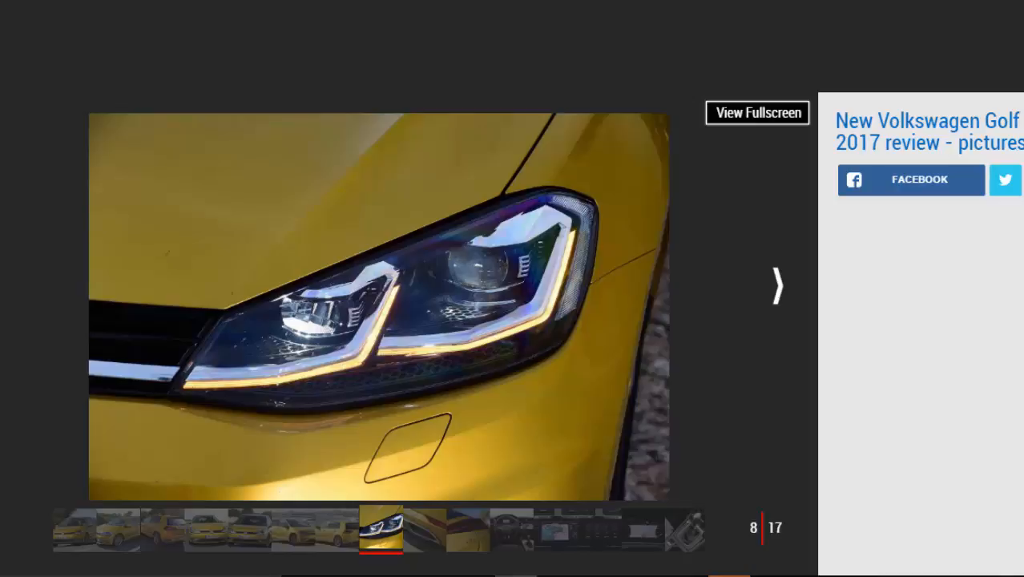
- Advance through the exhaust close-up and TSI badge photos to the dashboard interior
left_click(774, 285)
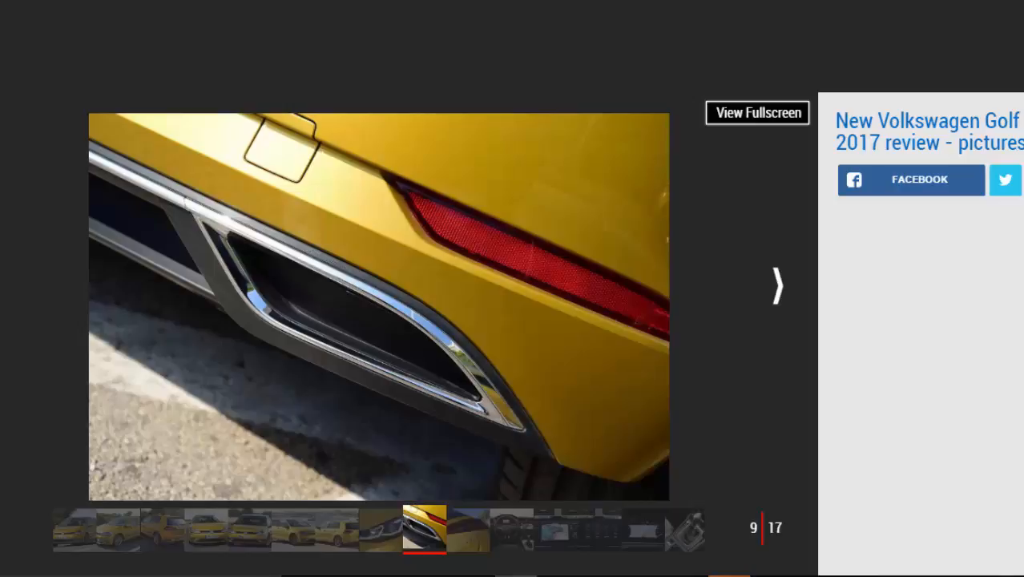
left_click(775, 285)
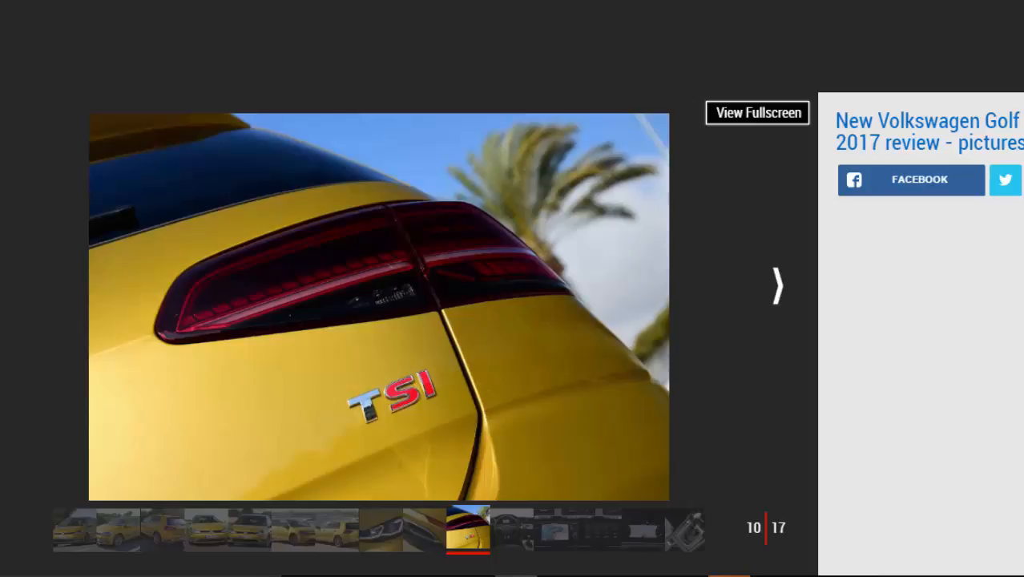
left_click(775, 285)
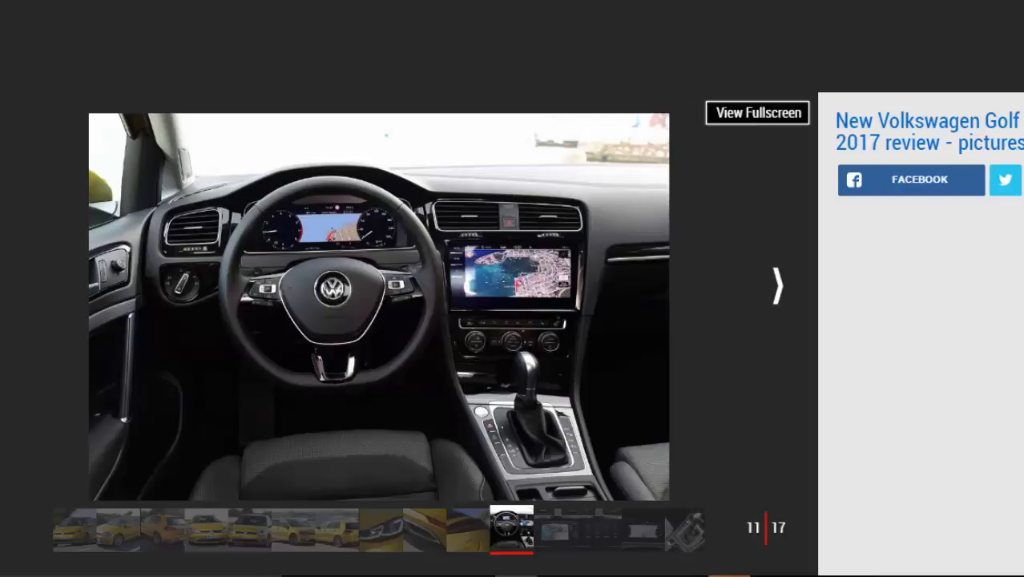
left_click(774, 285)
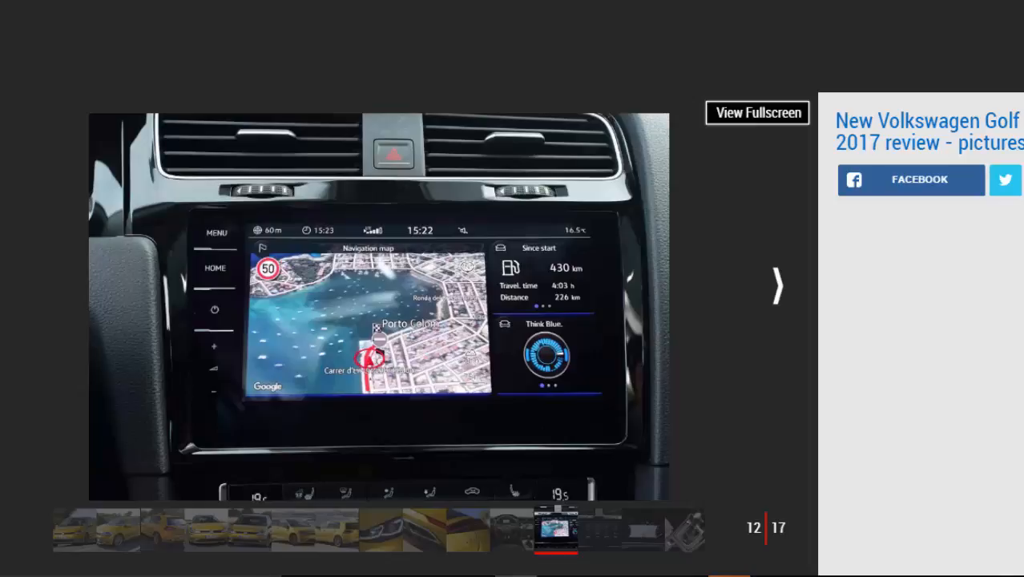
- Continue past the interior shots to photo 16 of 17, the rear seats
left_click(773, 286)
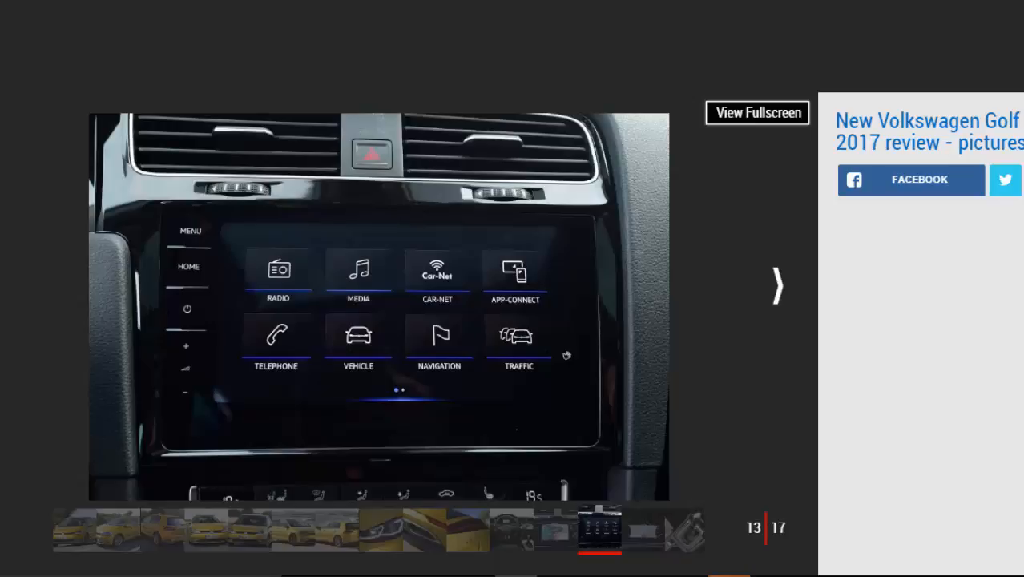
left_click(775, 285)
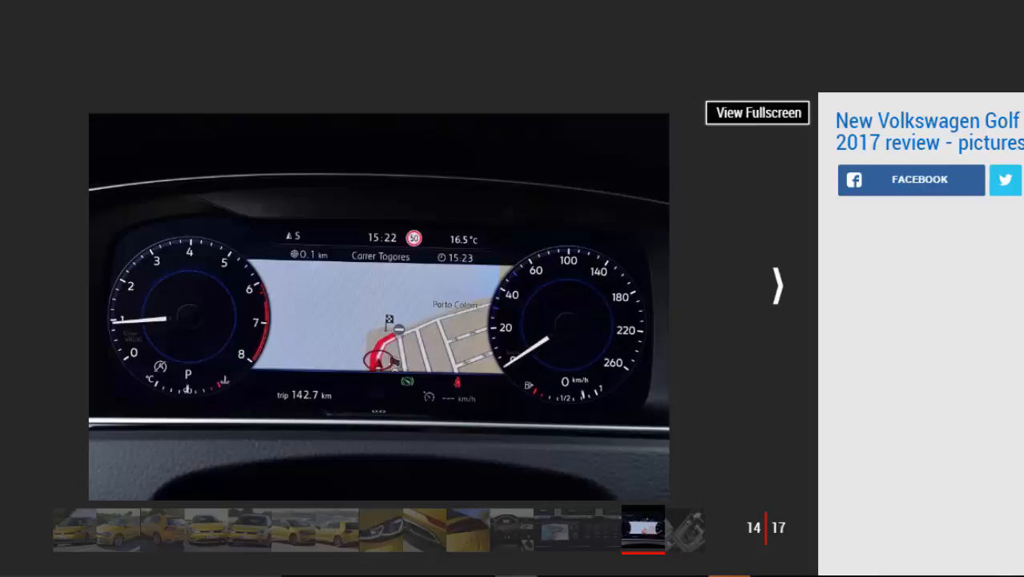
left_click(775, 285)
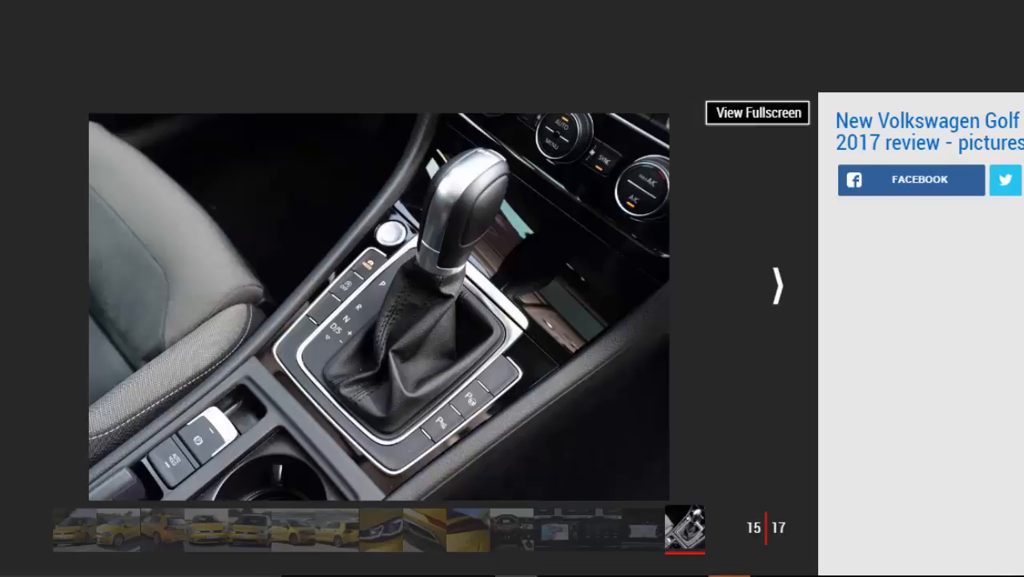
left_click(775, 286)
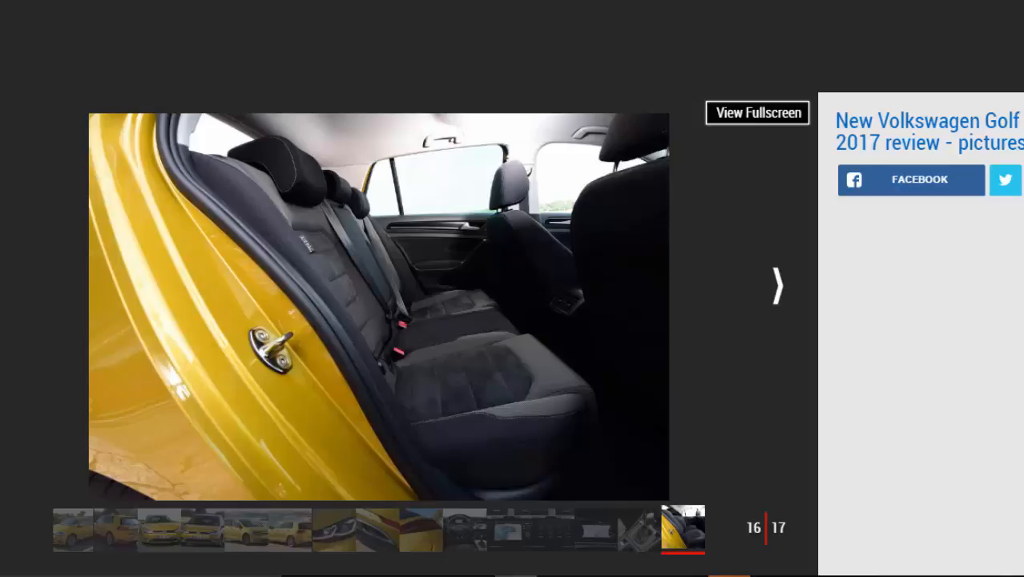
- Scroll down the Golf review past the Car-Net section to the Key specs table
scroll("down", 3)
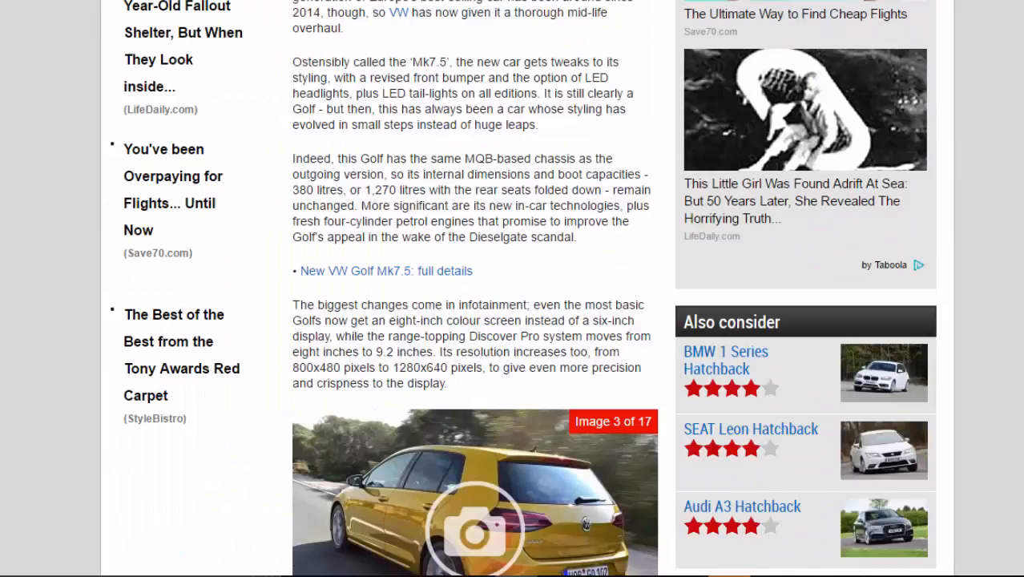
scroll("down", 3)
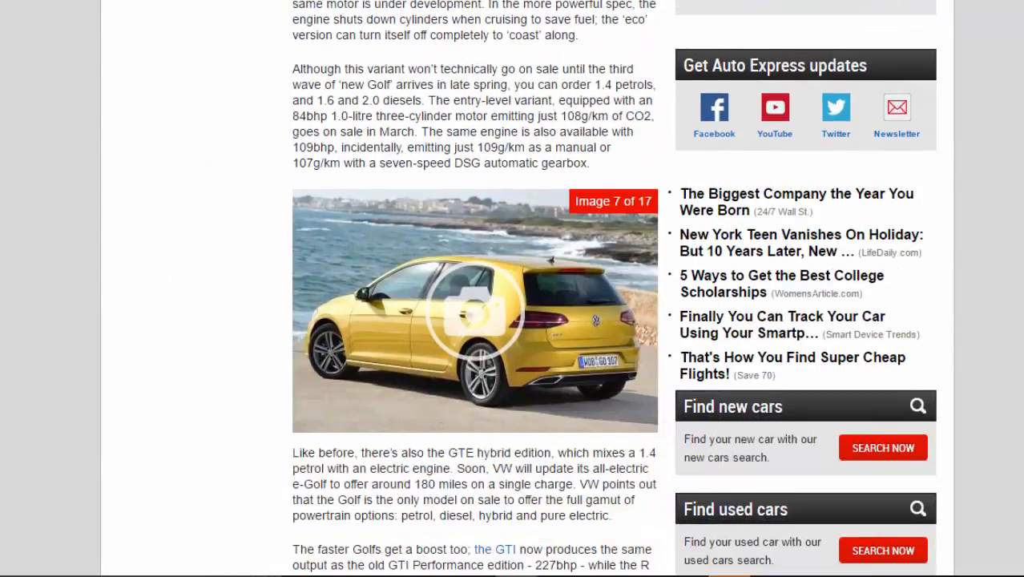
scroll("down", 3)
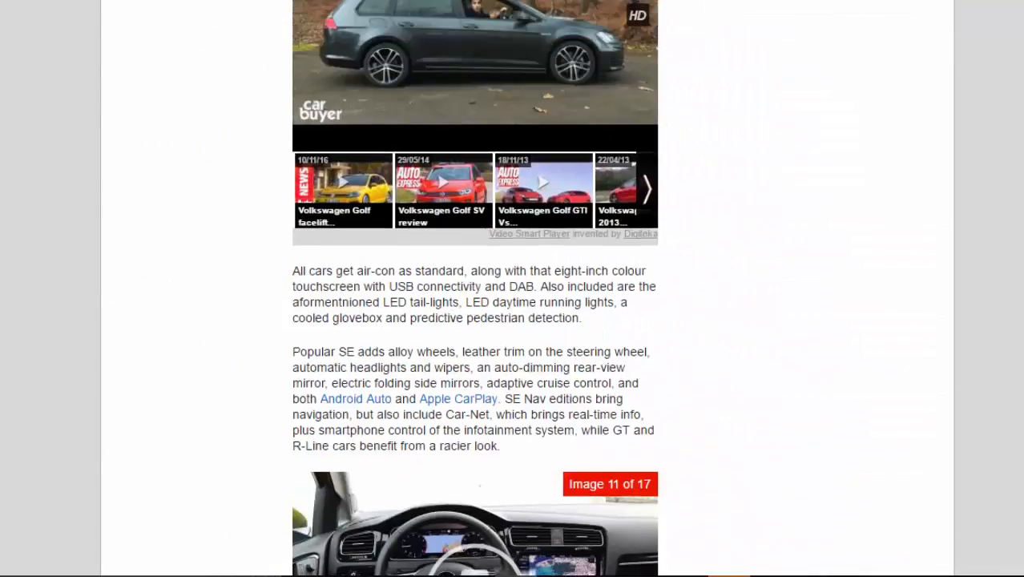
scroll("down", 3)
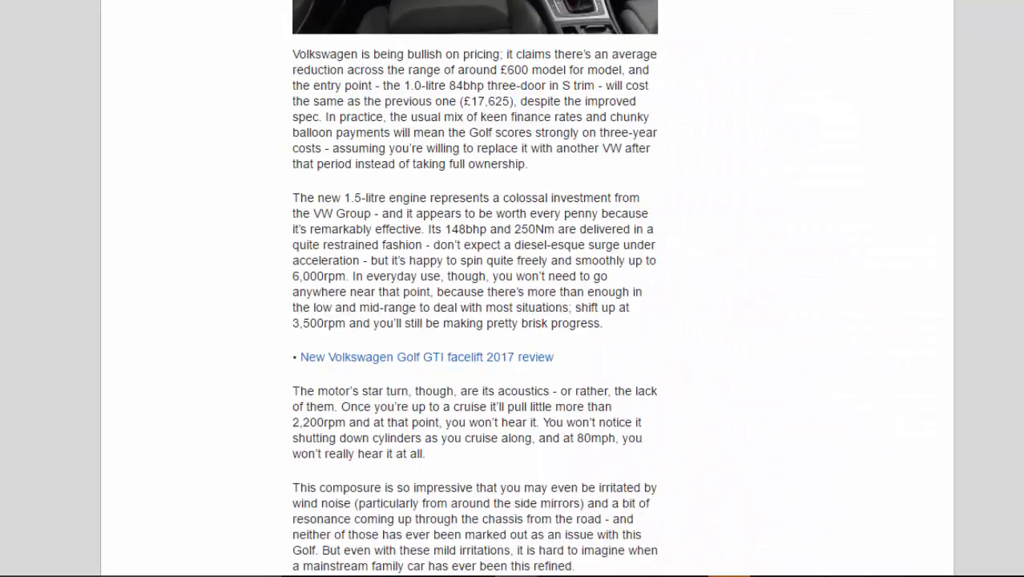
scroll("down", 3)
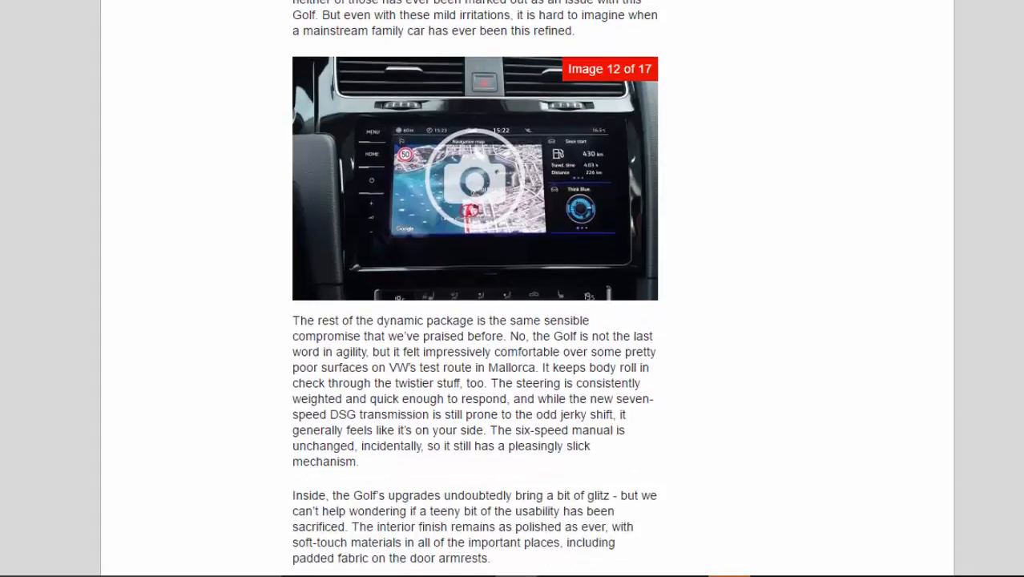
scroll("down", 3)
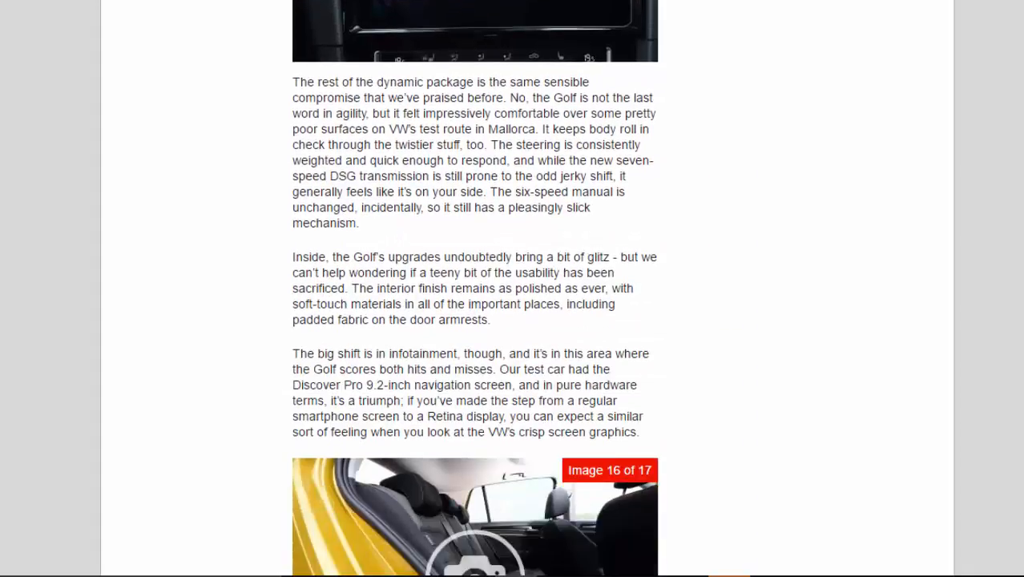
scroll("down", 3)
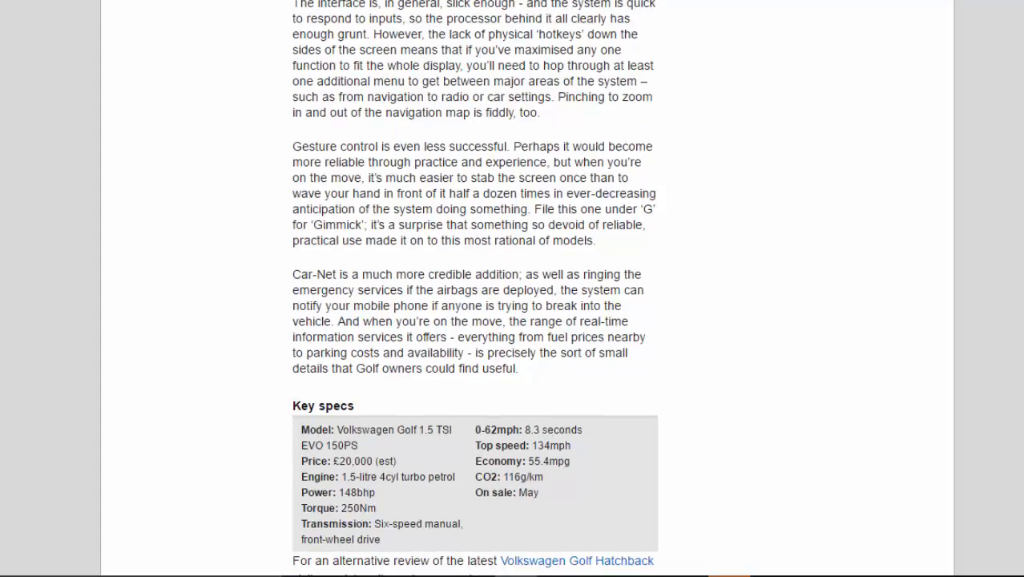